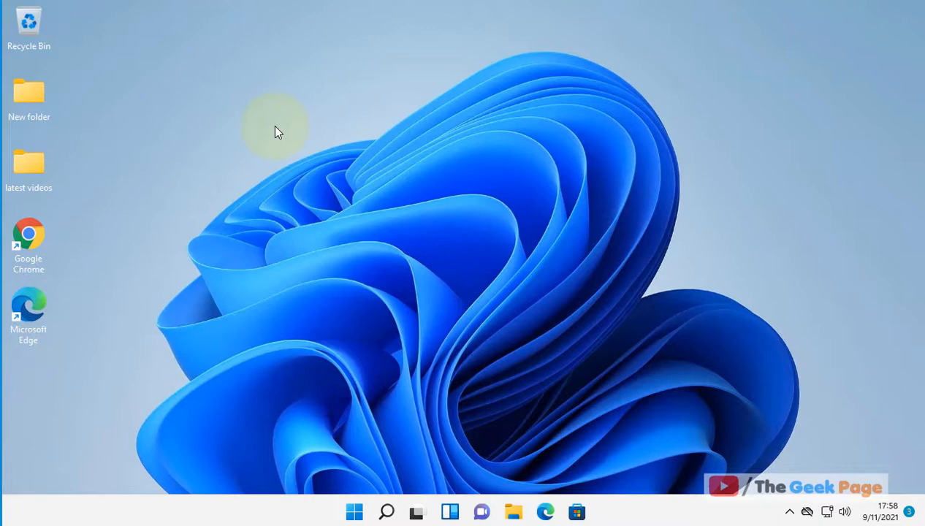
{"action": "mouse_move", "coordinate": [398, 433]}
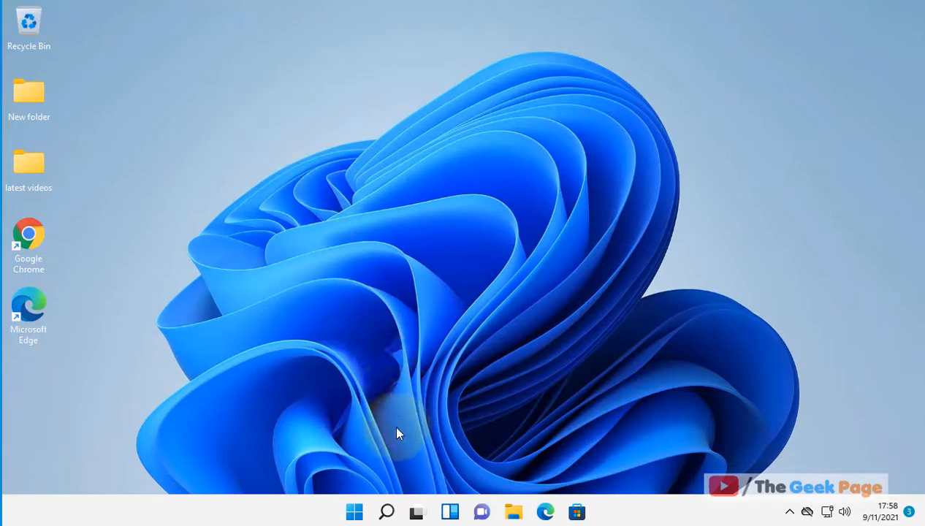
Search Windows for 'view network connections' to find the Control Panel page
{"action": "type", "text": "view network computers and devices"}
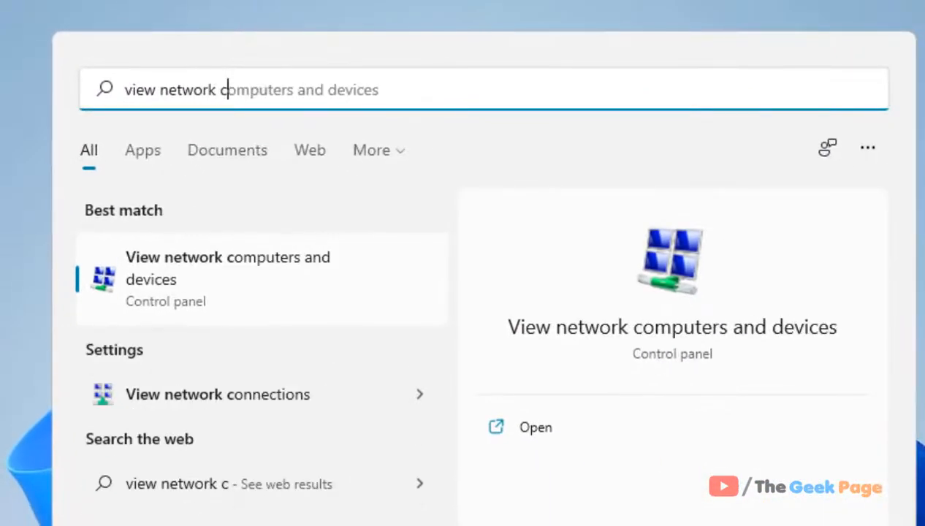
{"action": "type", "text": "view network connectiopn"}
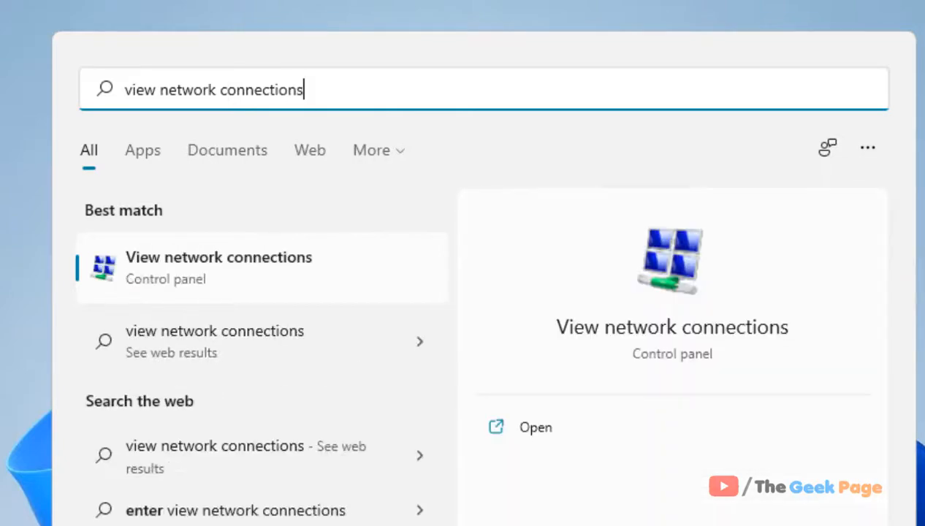
{"action": "mouse_move", "coordinate": [283, 295]}
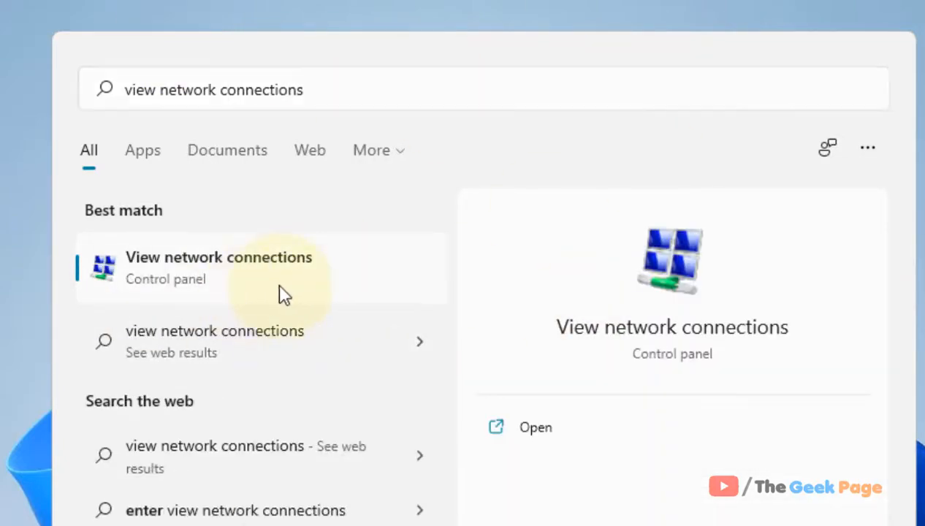
Show Network Connections and bring up the Ethernet adapter's context menu
{"action": "left_click", "coordinate": [220, 267]}
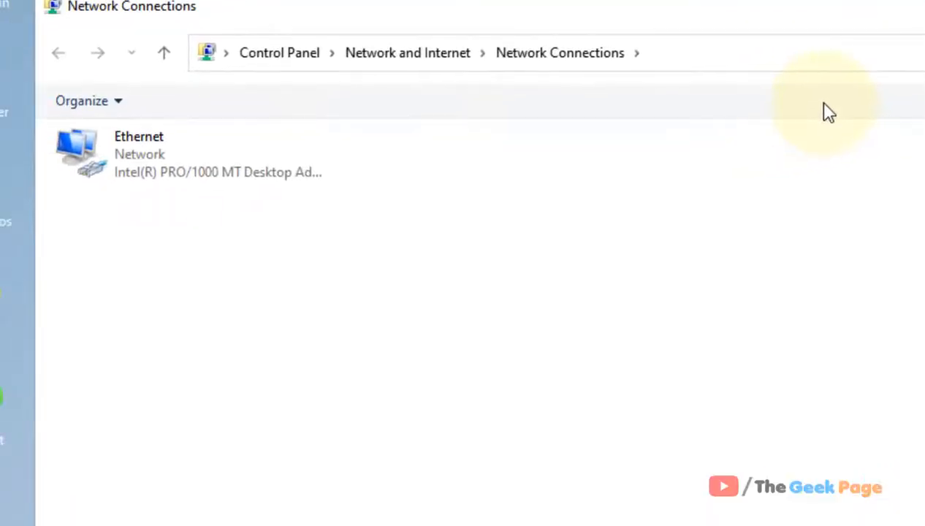
{"action": "right_click", "coordinate": [139, 154]}
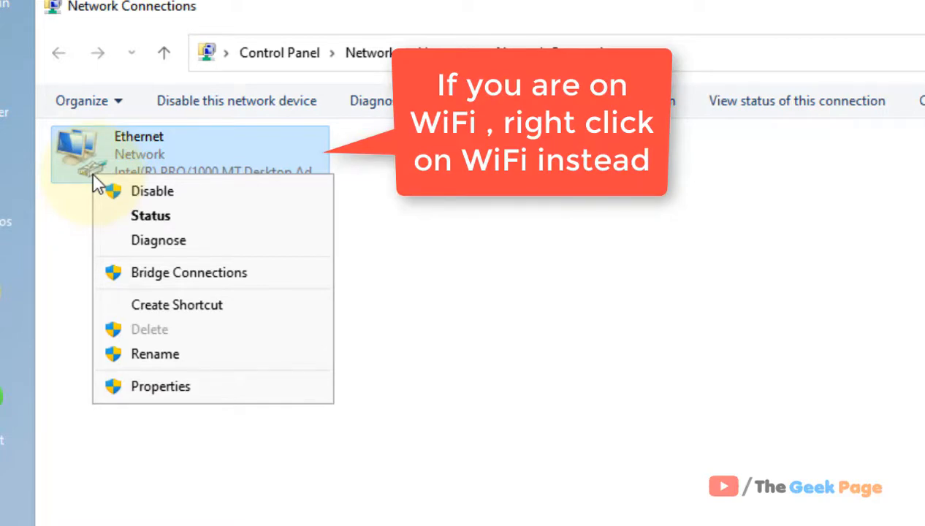
{"action": "mouse_move", "coordinate": [161, 386]}
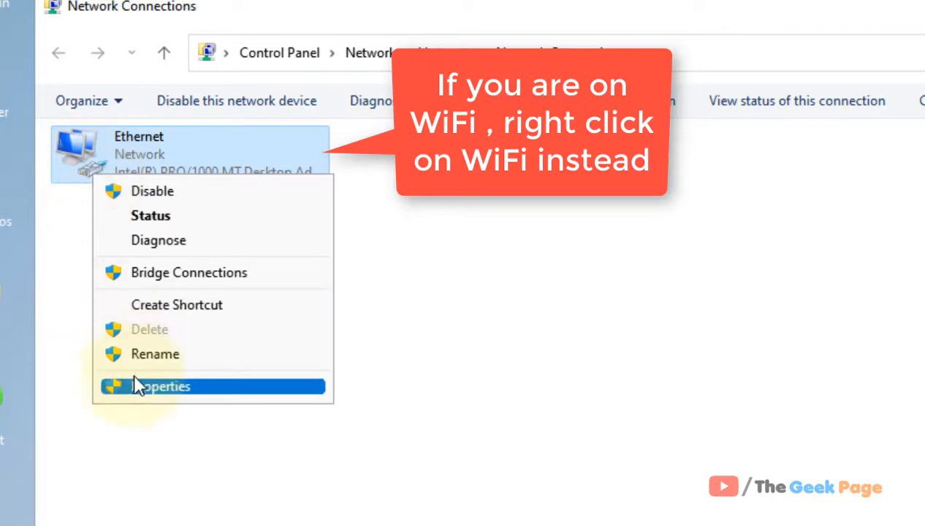
{"action": "mouse_move", "coordinate": [190, 217]}
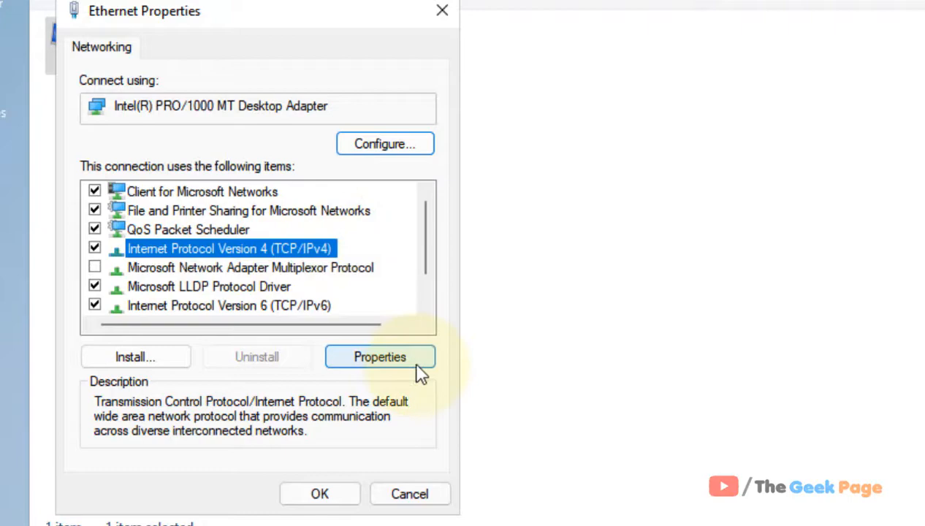
Confirm Ethernet IPv4 obtains IP and DNS automatically, then close Network Connections
{"action": "left_click", "coordinate": [380, 357]}
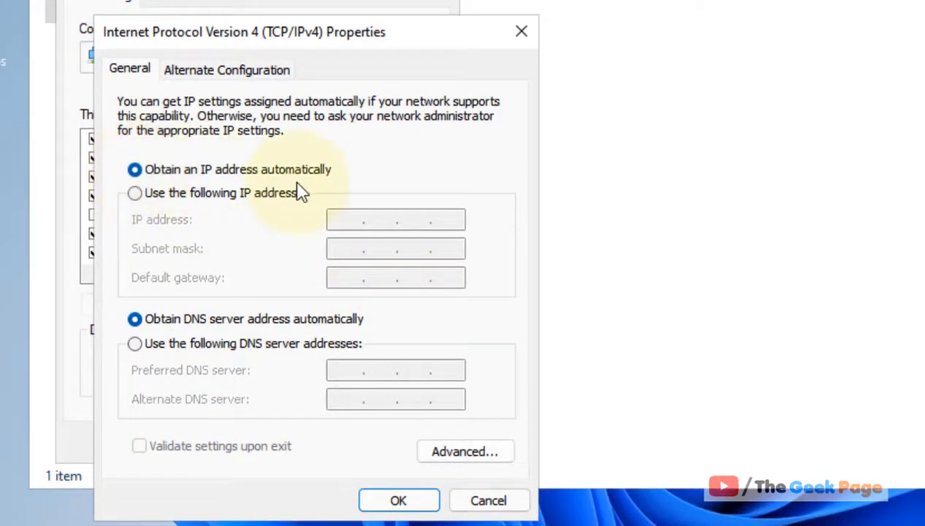
{"action": "mouse_move", "coordinate": [135, 320]}
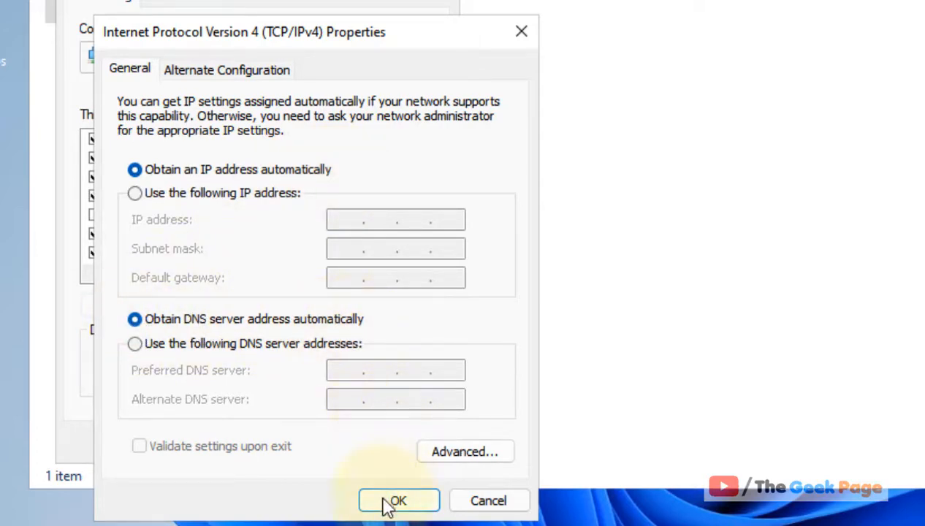
{"action": "left_click", "coordinate": [398, 500]}
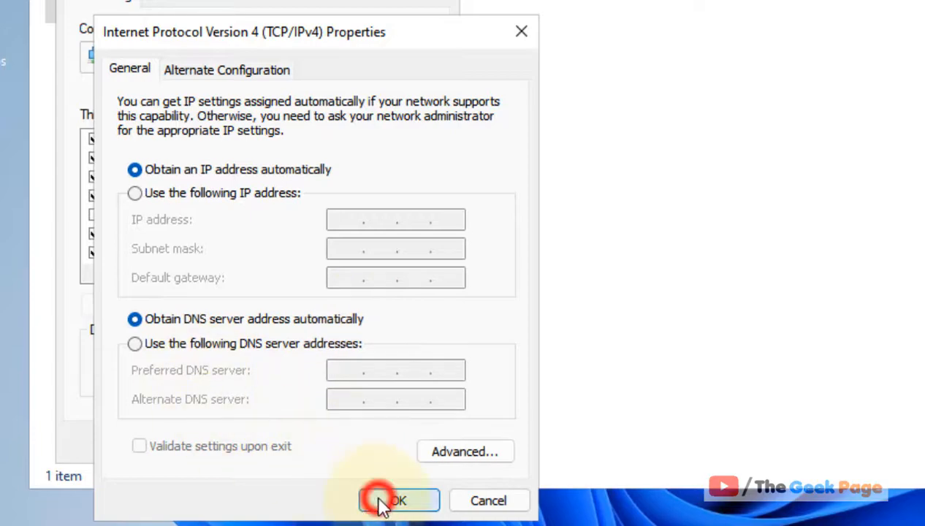
{"action": "left_click", "coordinate": [397, 500]}
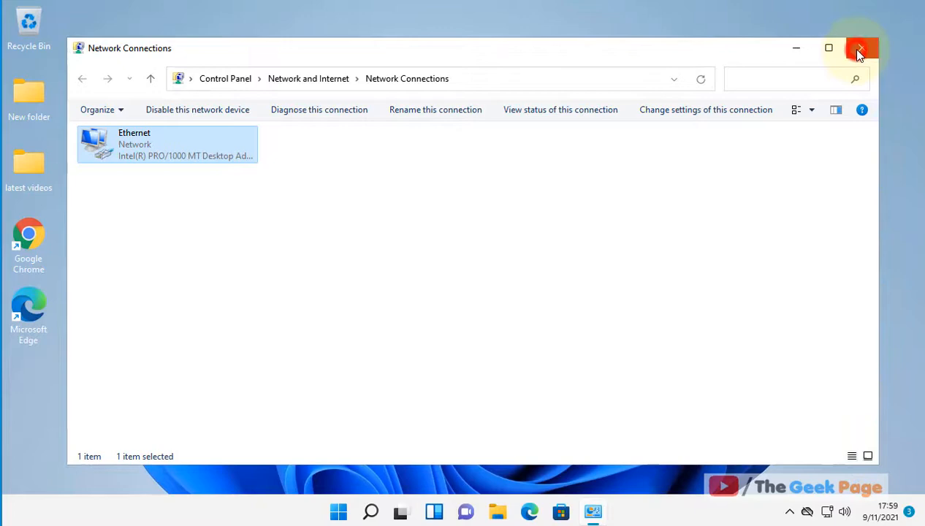
{"action": "left_click", "coordinate": [860, 47]}
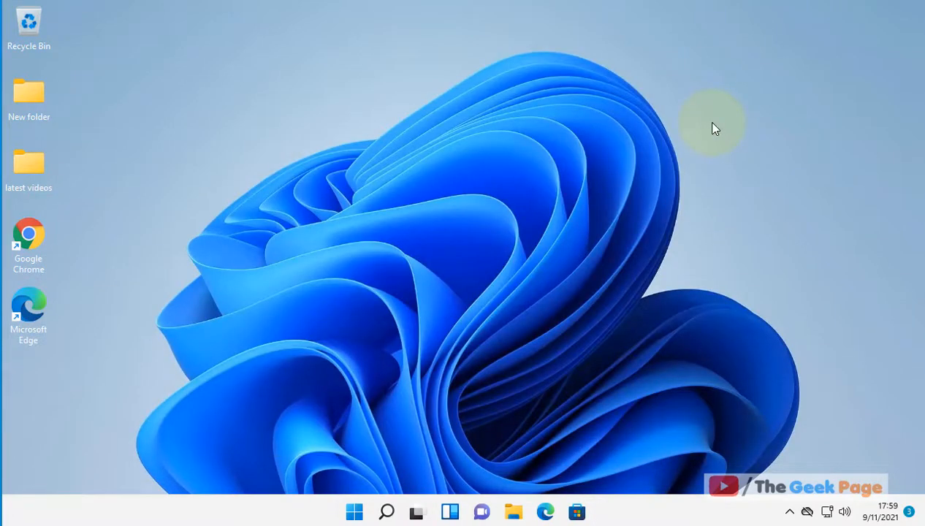
Search for 'command prompt' and run it as administrator, approving the UAC prompt
{"action": "left_click", "coordinate": [386, 512]}
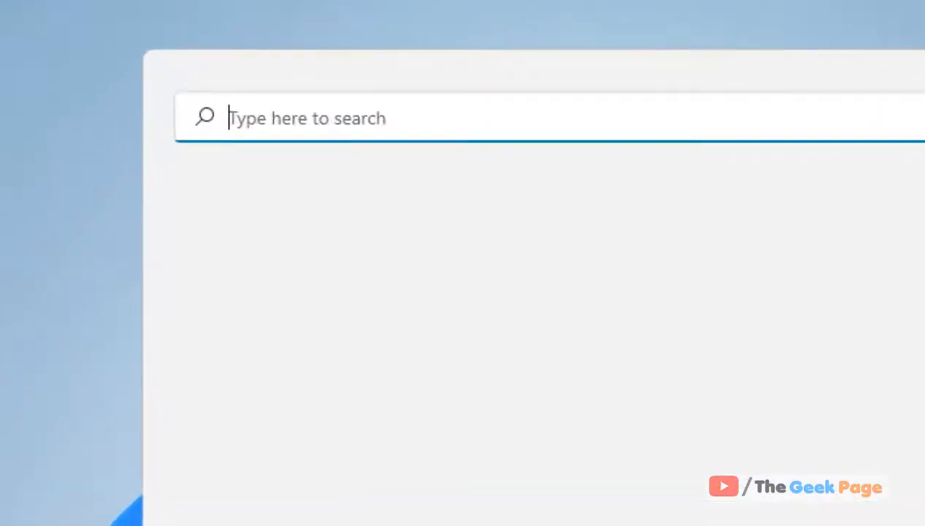
{"action": "type", "text": "cokmand"}
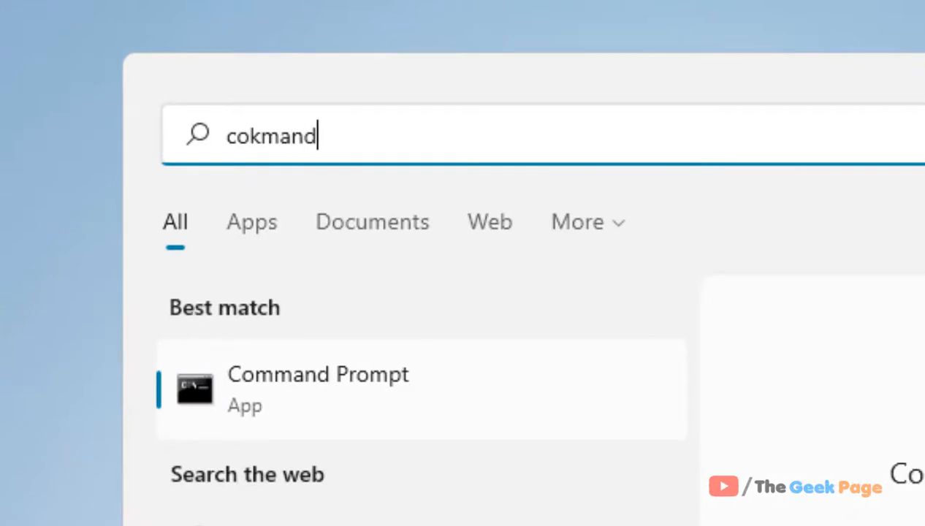
{"action": "type", "text": "control Panel"}
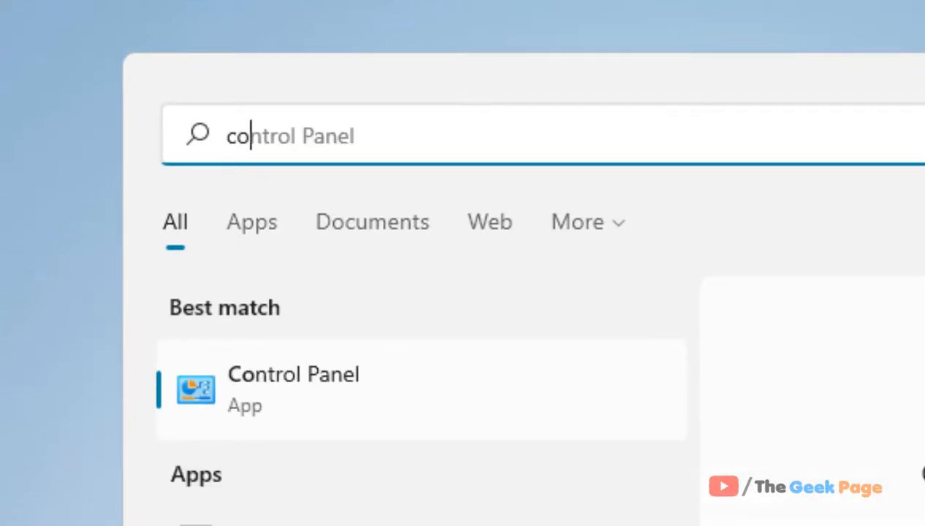
{"action": "type", "text": "command prompt"}
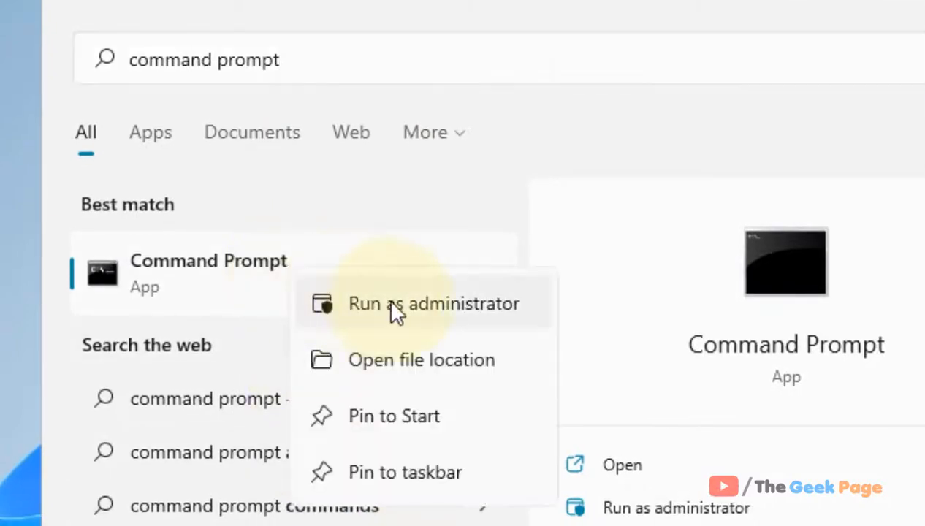
{"action": "left_click", "coordinate": [433, 302]}
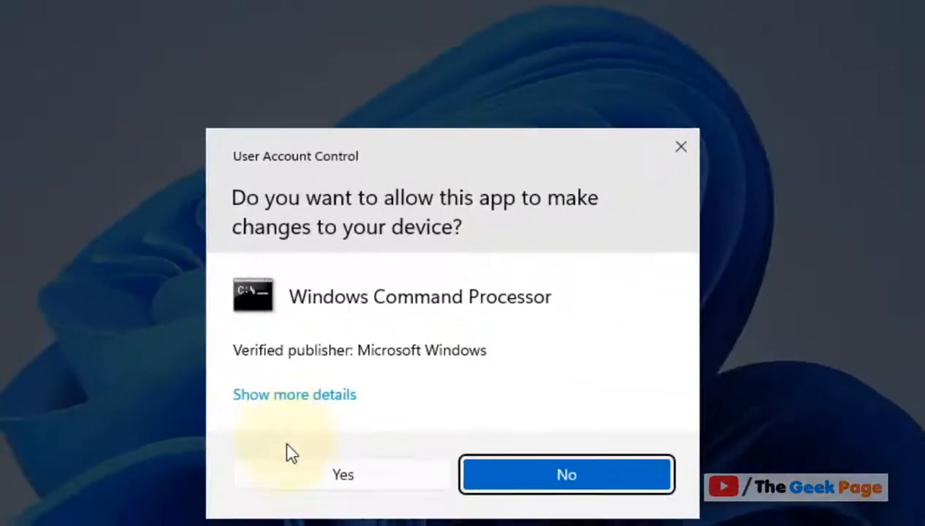
{"action": "left_click", "coordinate": [342, 474]}
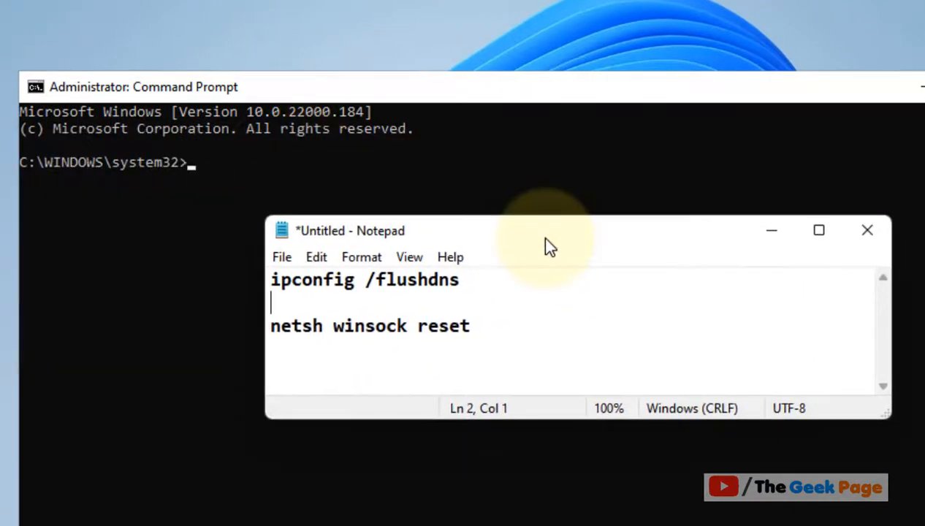
Run ipconfig /flushdns to clear the DNS resolver cache, then begin the netsh command
{"action": "type", "text": "ipcon"}
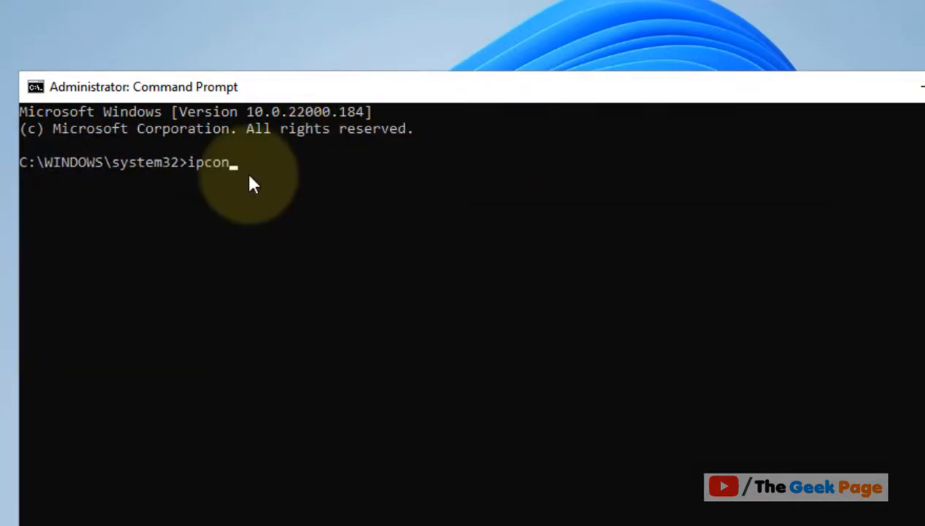
{"action": "type", "text": "fig"}
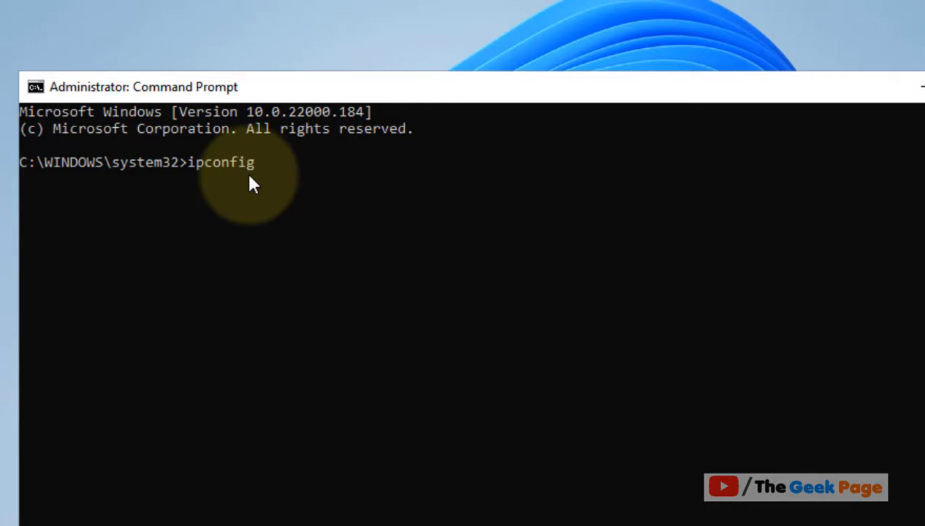
{"action": "type", "text": "/flush"}
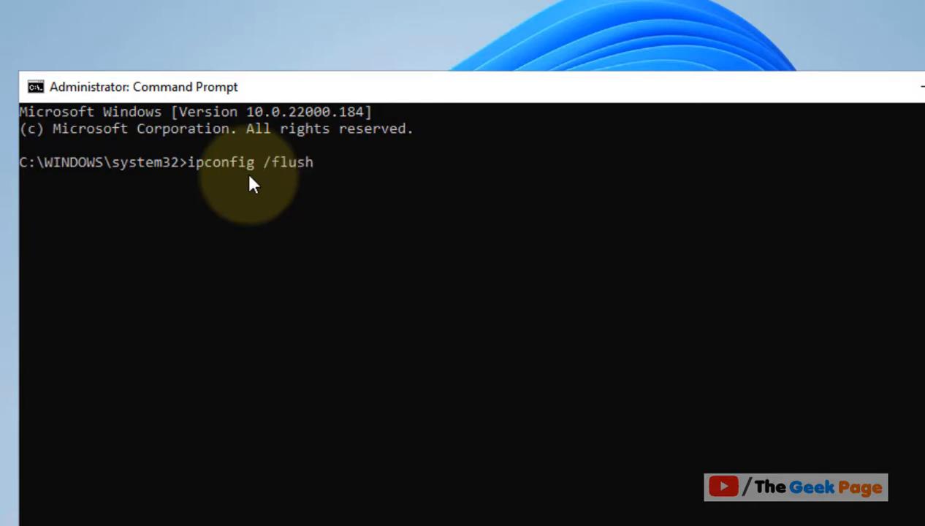
{"action": "type", "text": "dns"}
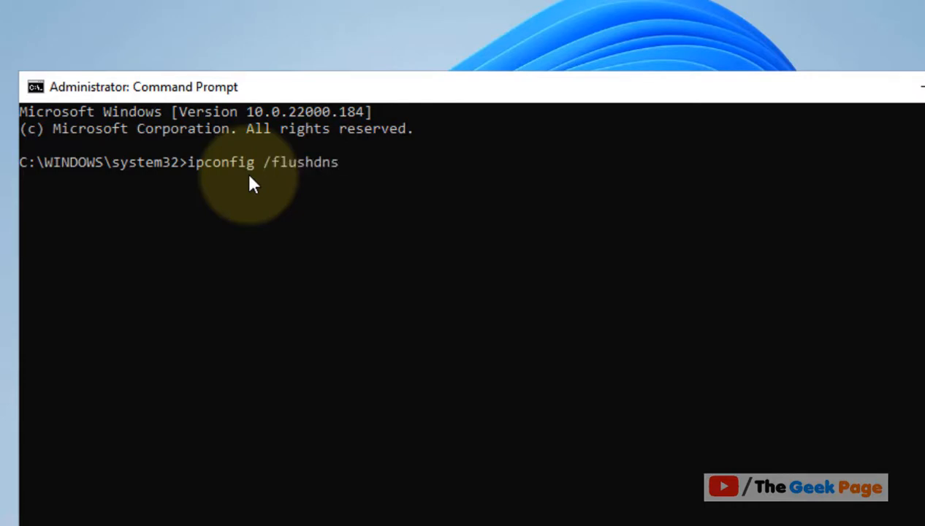
{"action": "type", "text": "net"}
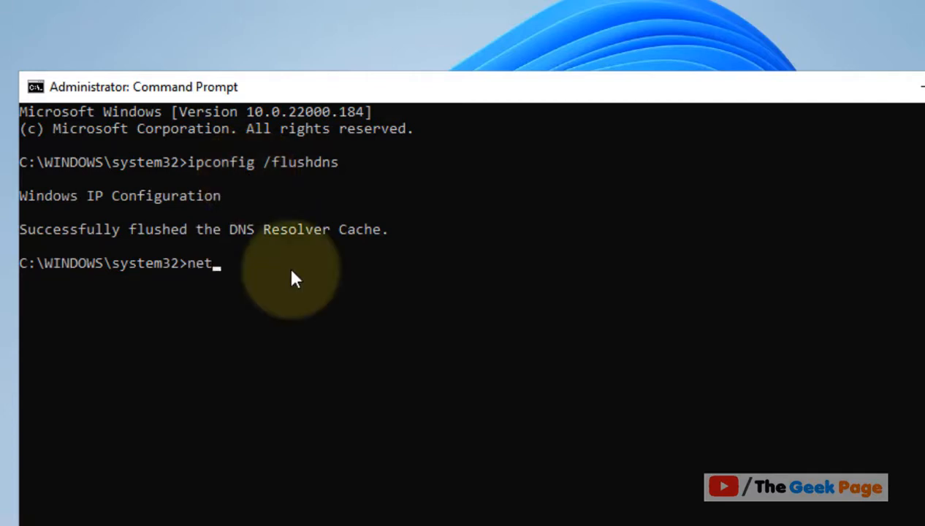